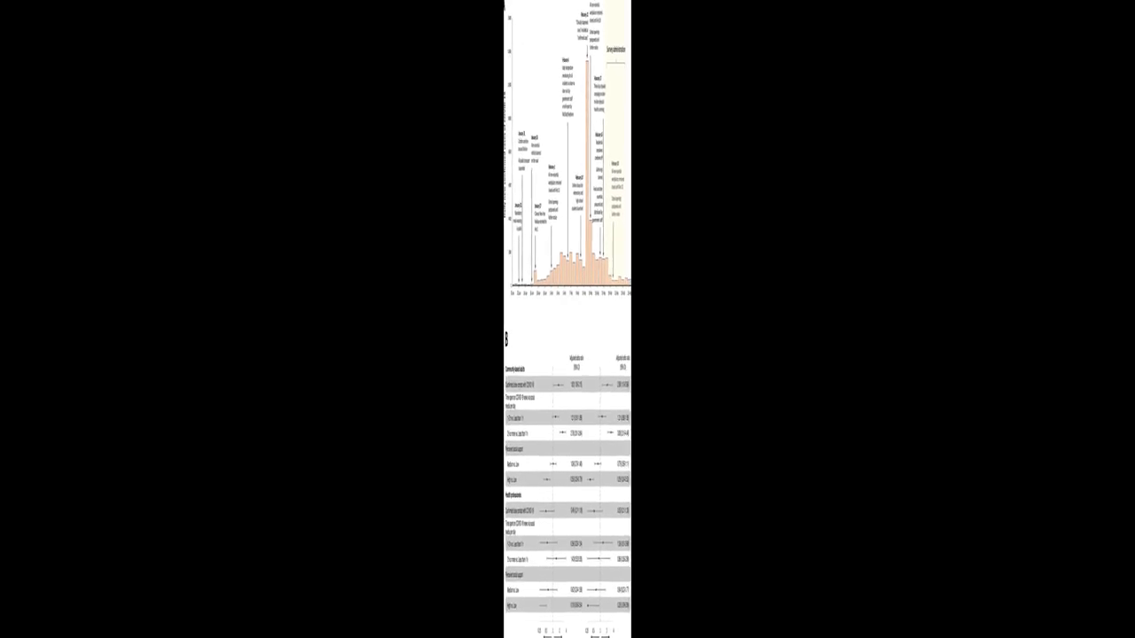
{"action": "scroll", "scroll_direction": "down", "scroll_amount": 3}
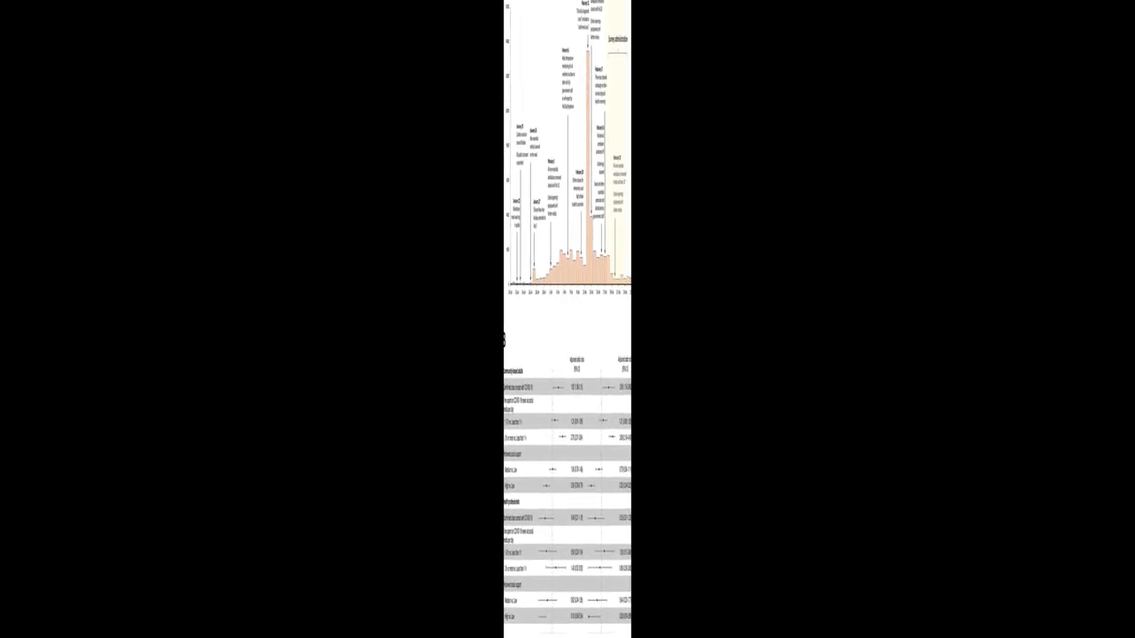
{"action": "scroll", "scroll_direction": "down", "scroll_amount": 3}
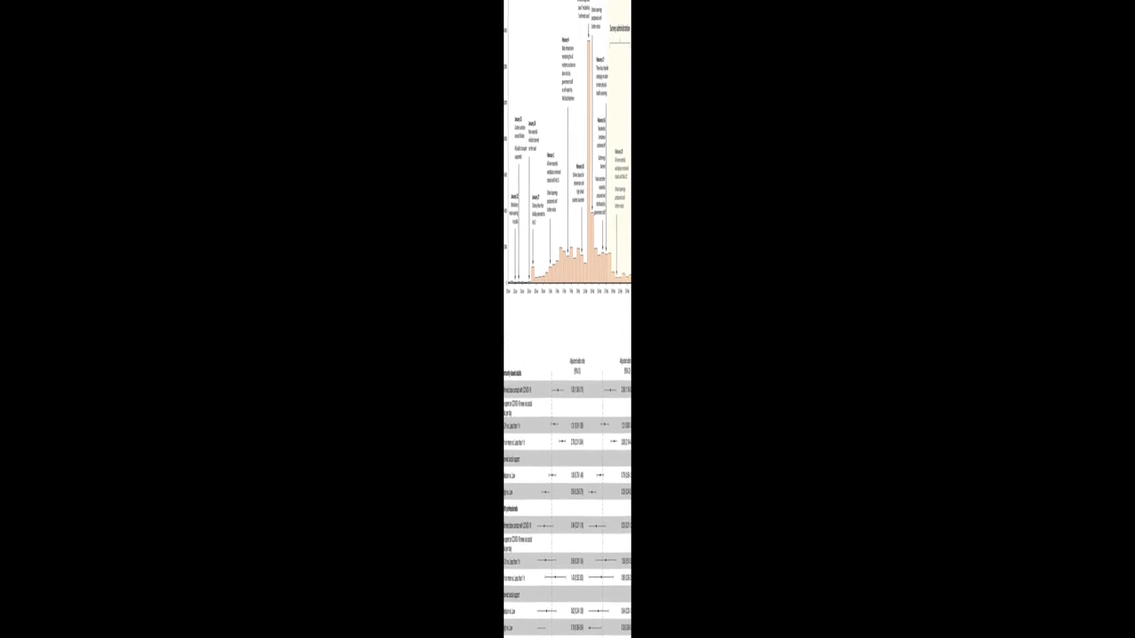